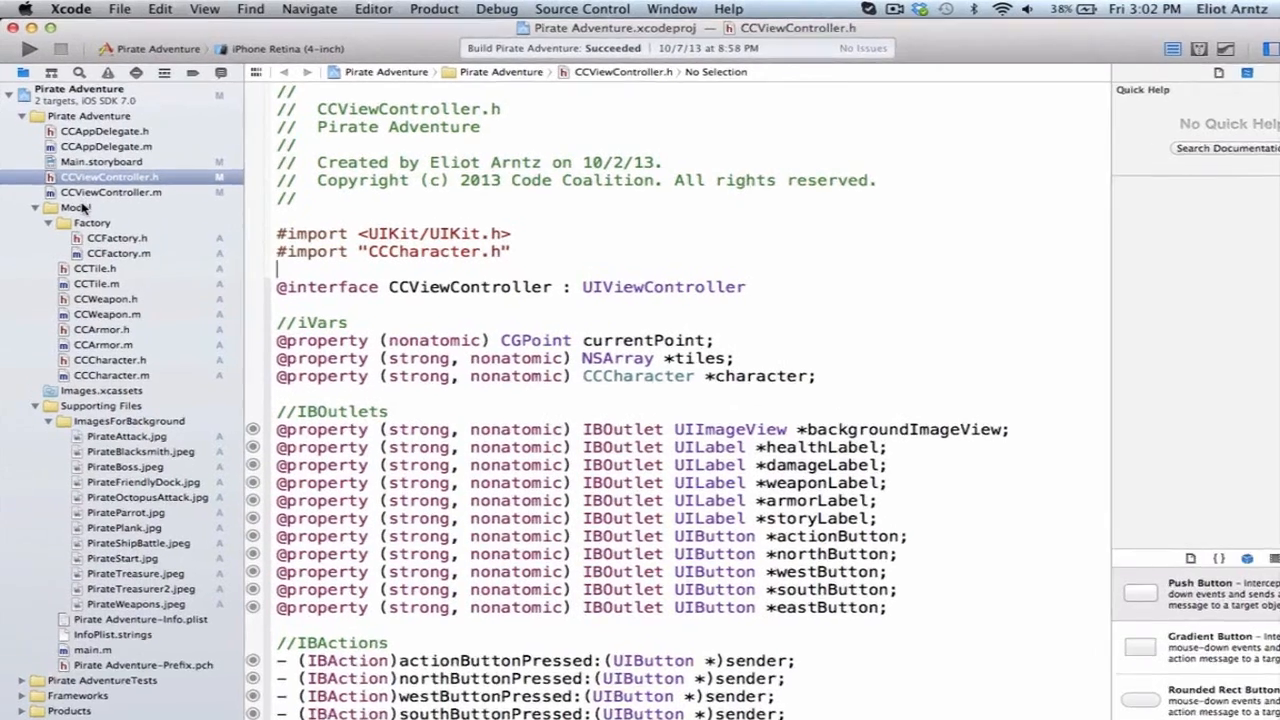
Create a new Objective-C class named CCBoss subclassing NSObject via File > New > File
click(140, 8)
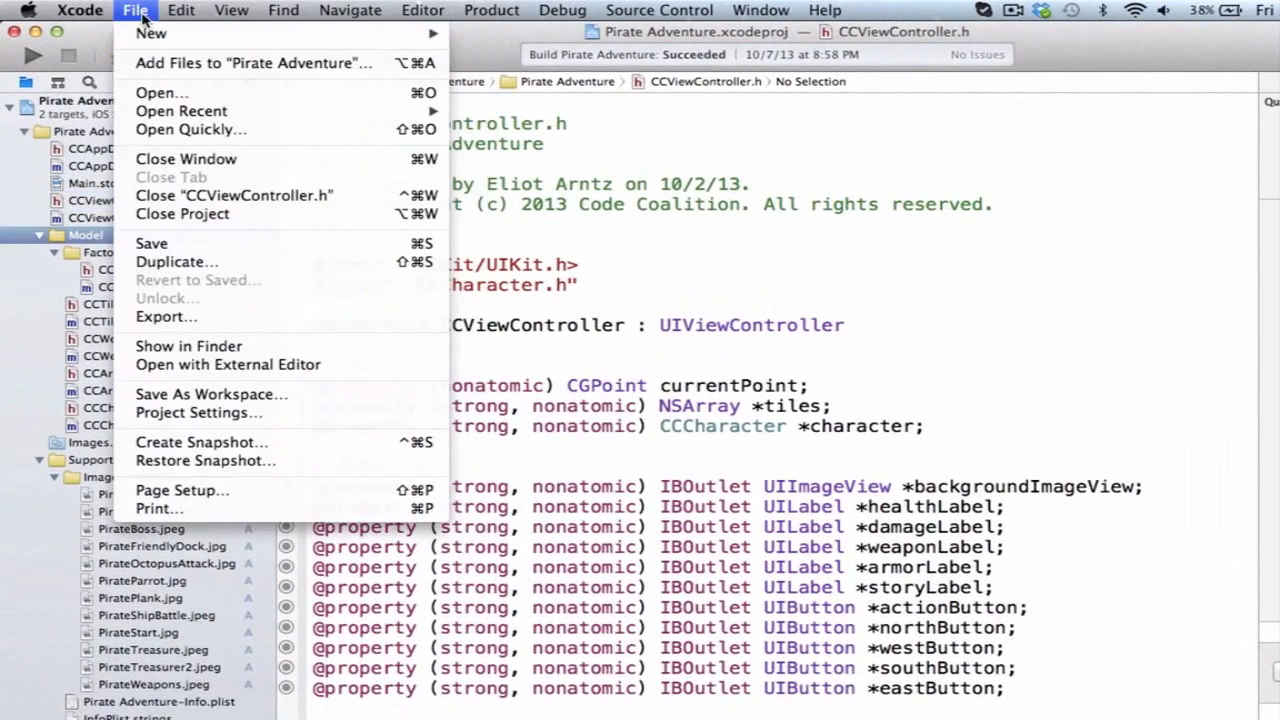
mouse_move(150, 32)
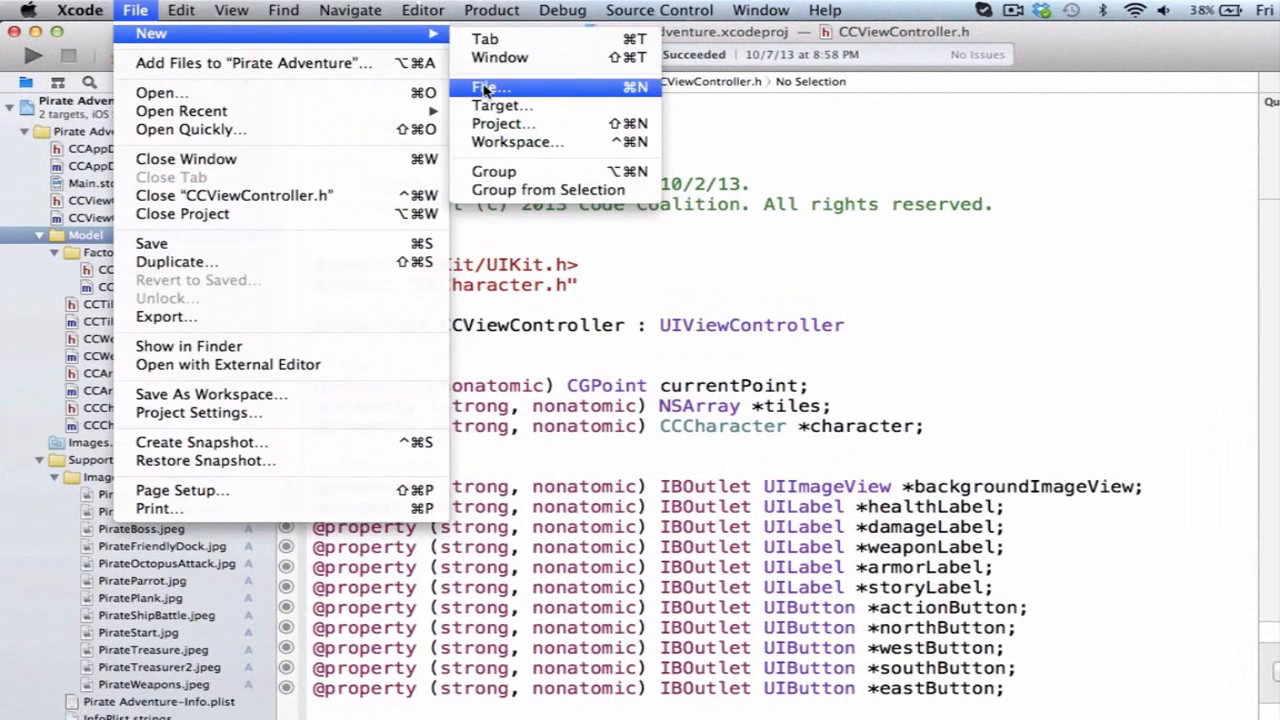
click(488, 88)
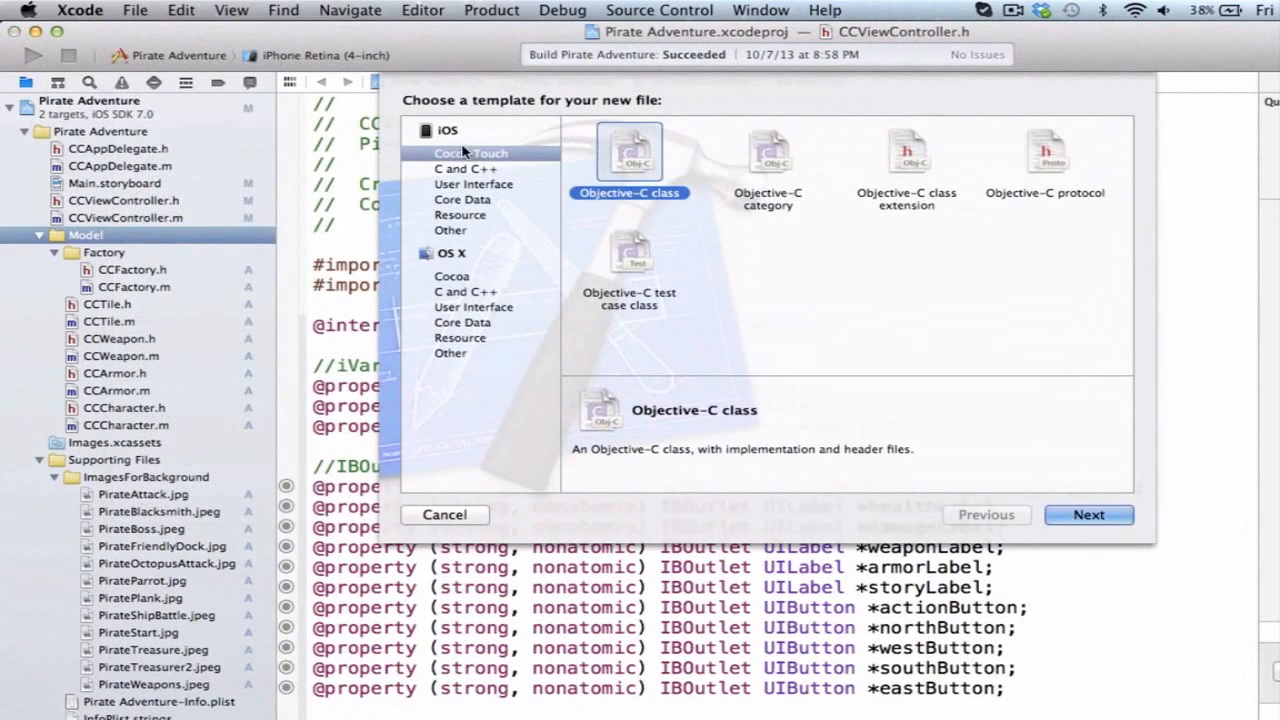
click(1088, 516)
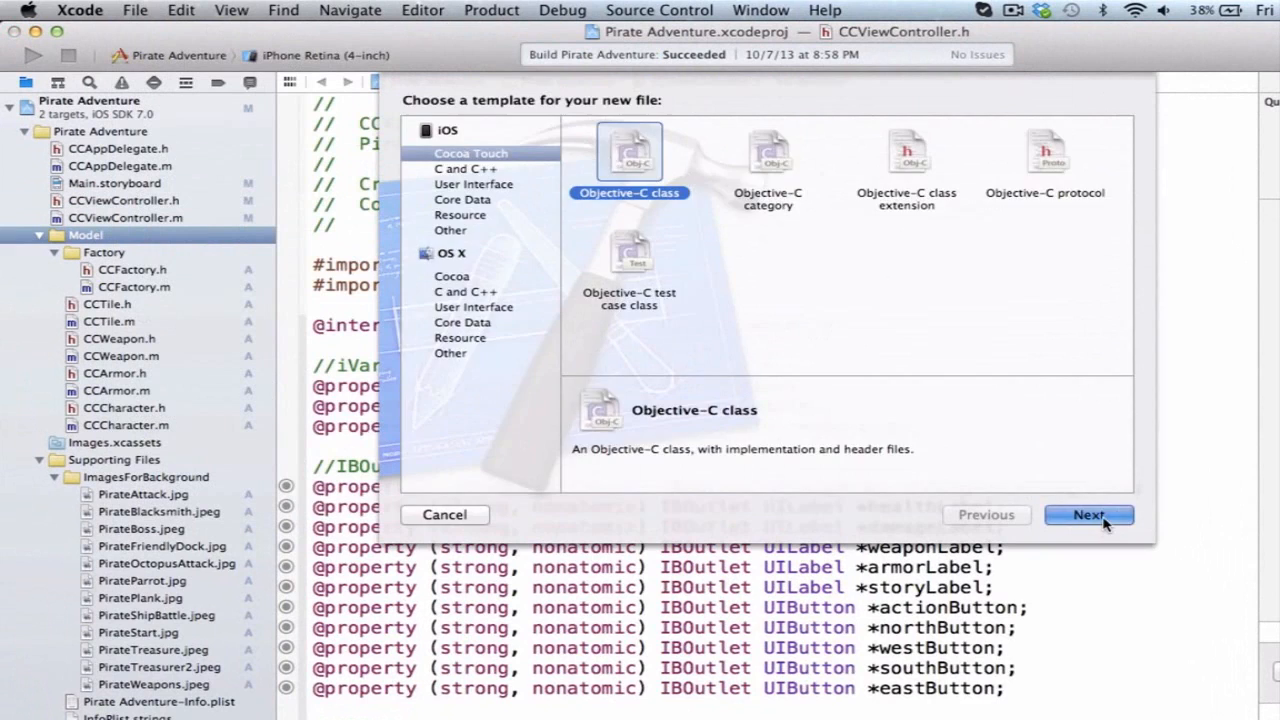
click(1088, 516)
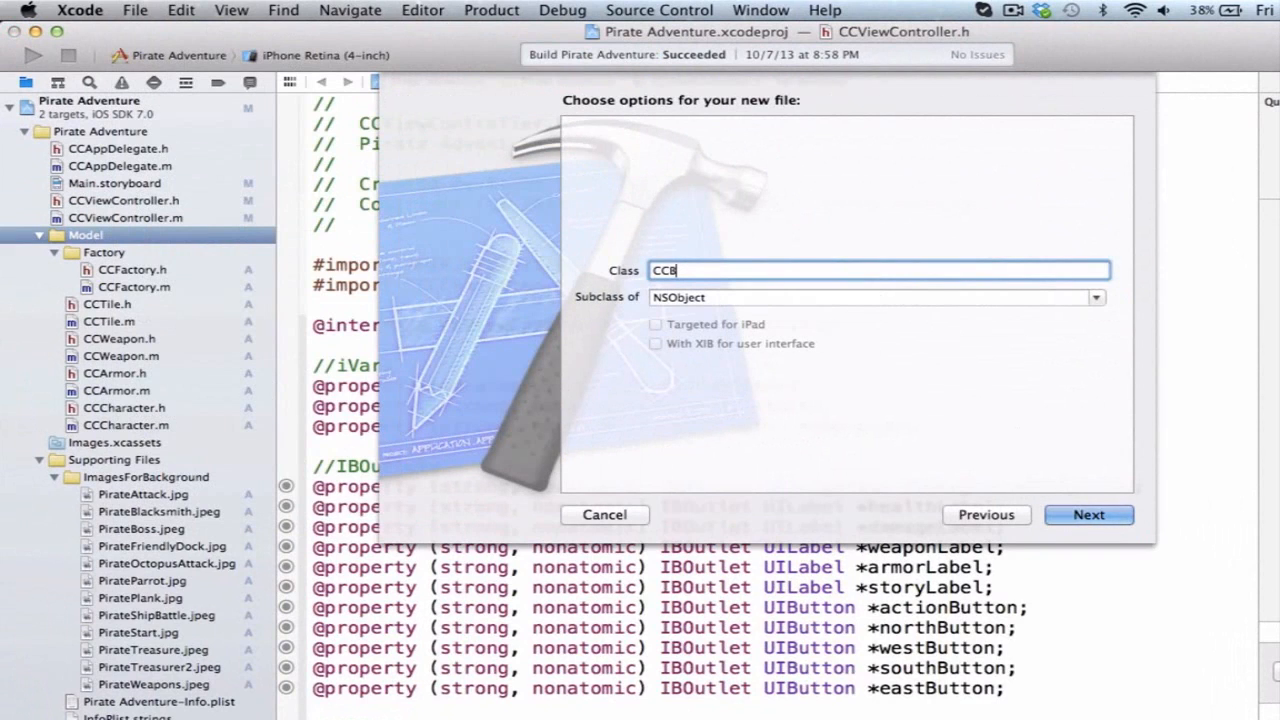
text(oss)
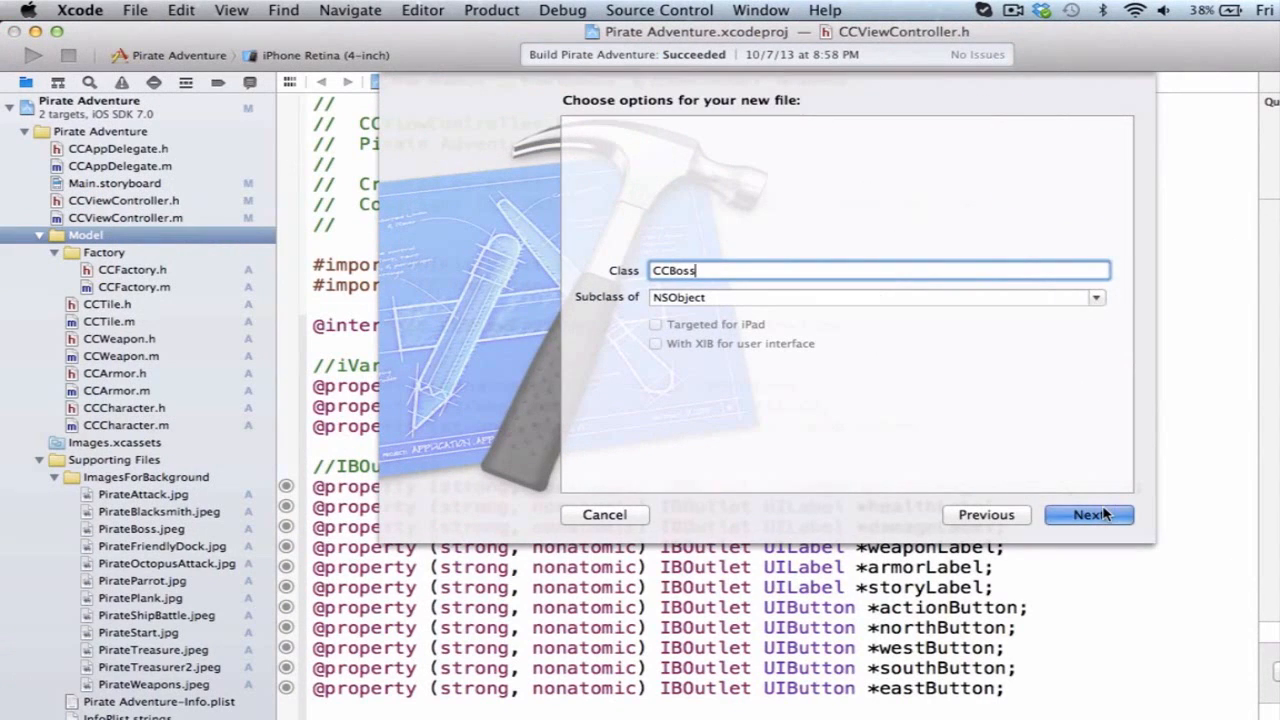
click(1088, 516)
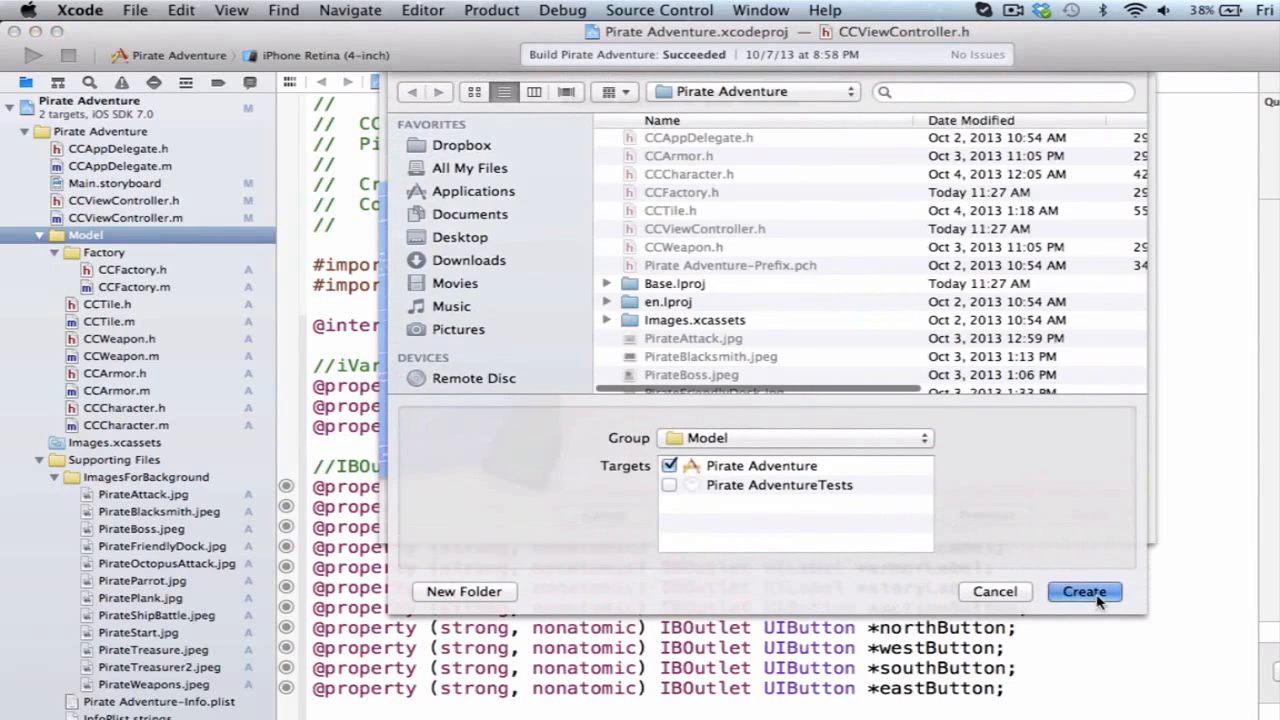
click(1084, 592)
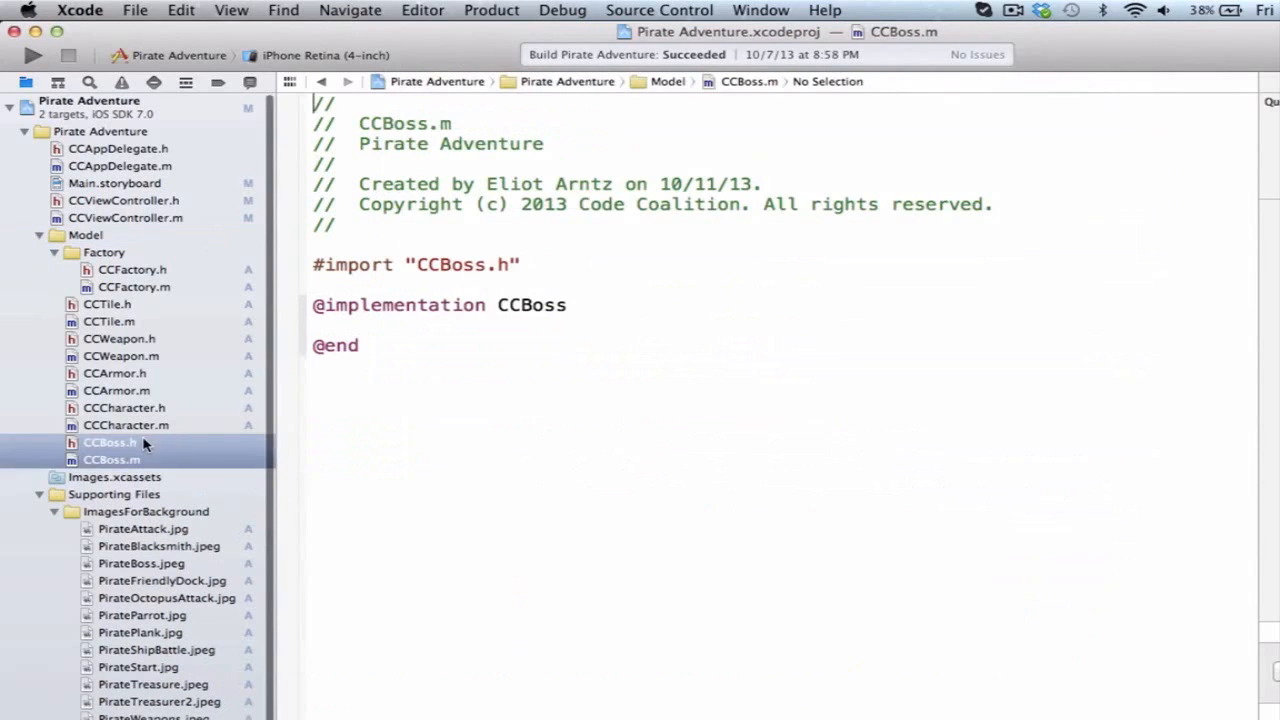
click(100, 442)
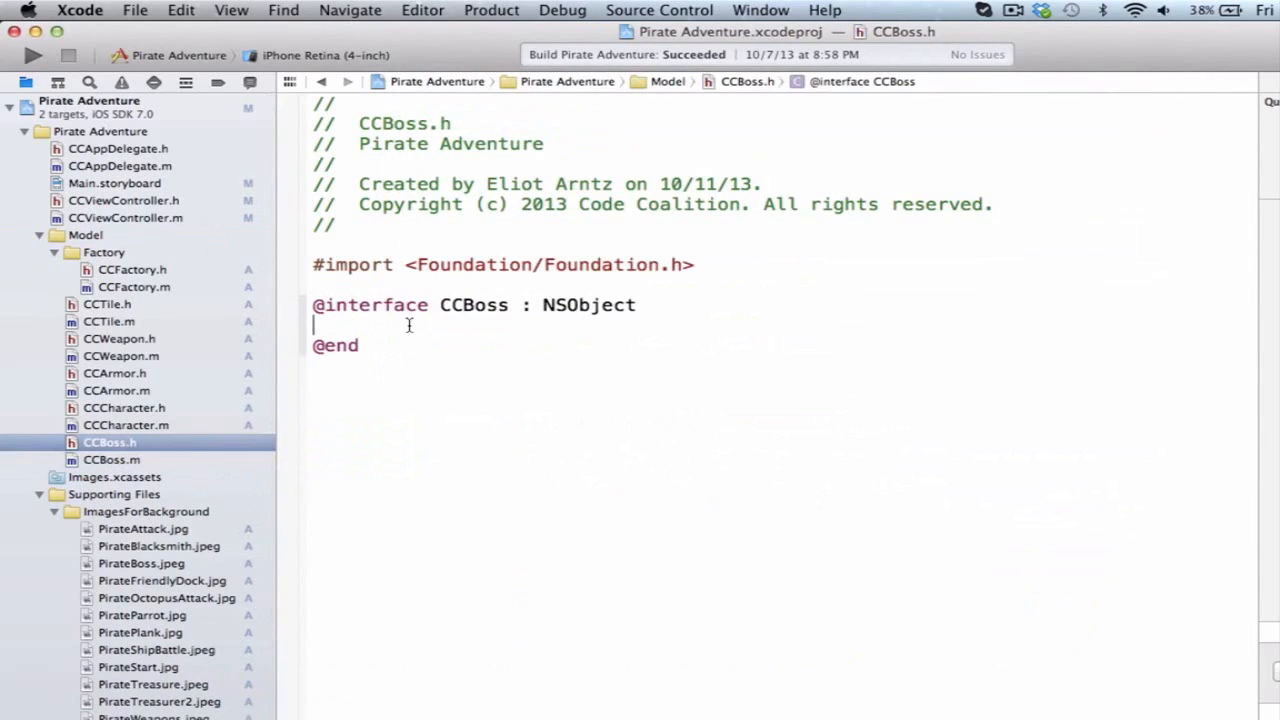
text(@private)
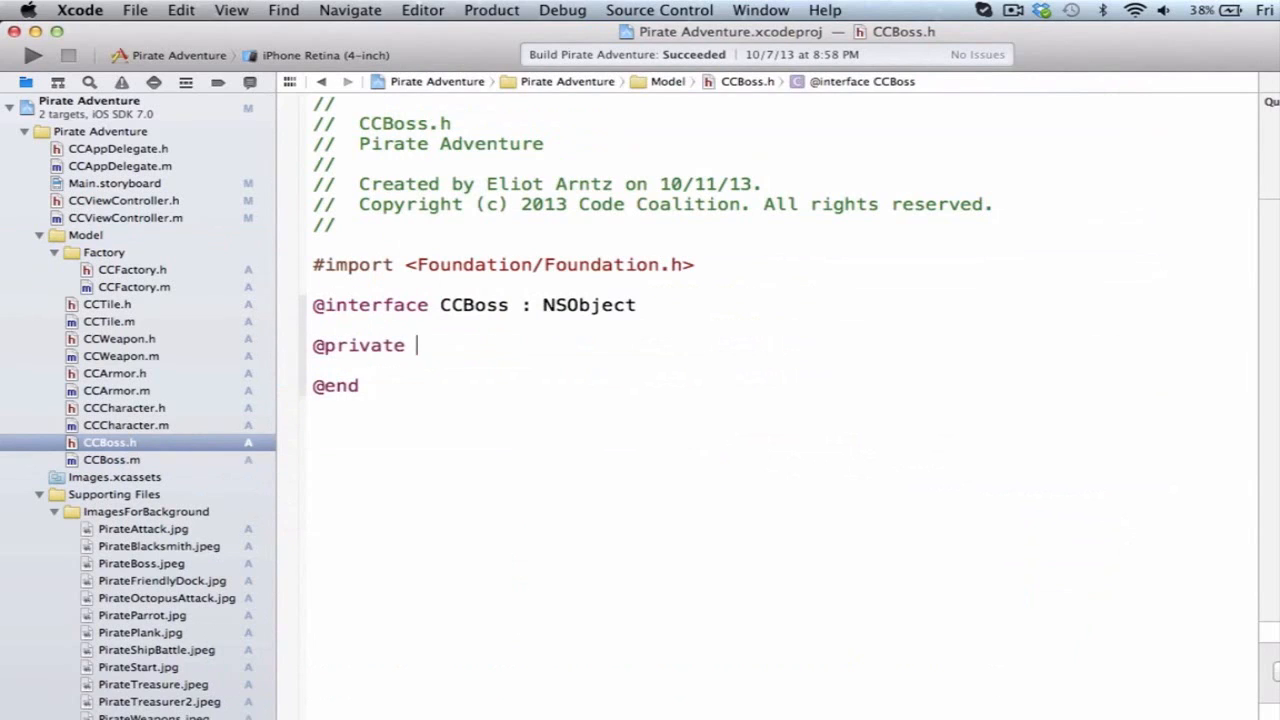
text(@property (nonatomic) int health;)
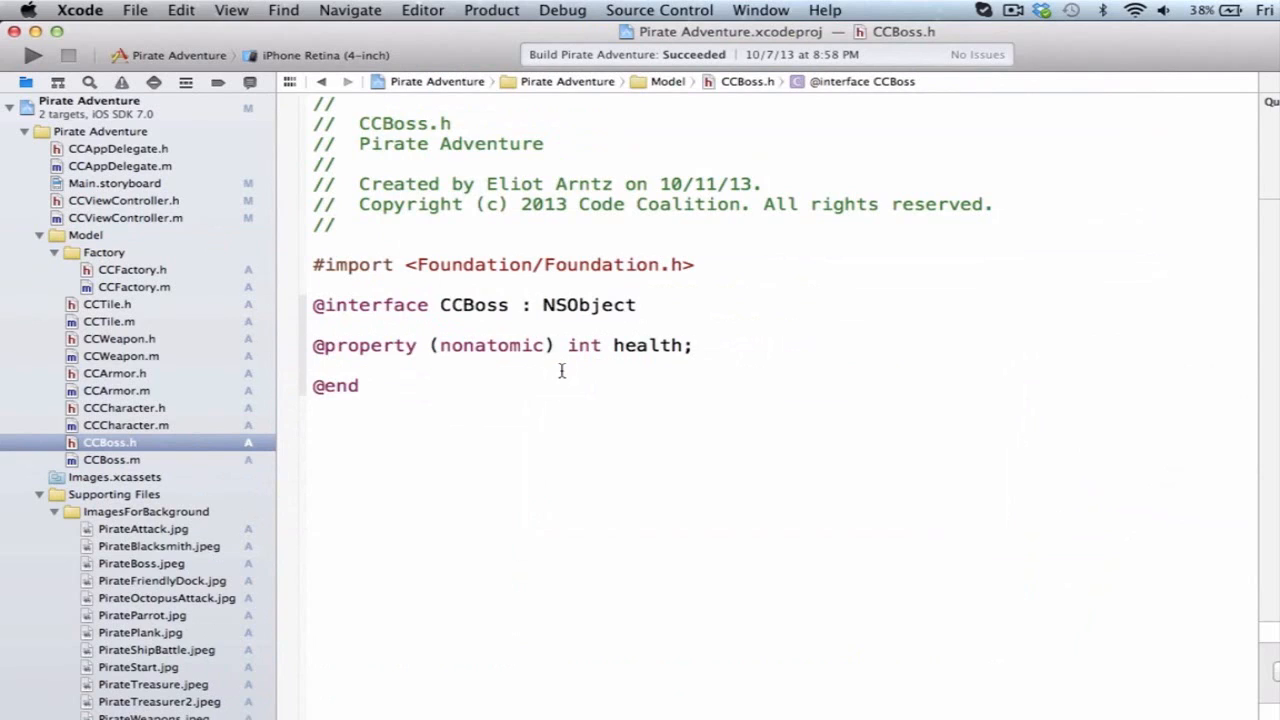
mouse_move(170, 272)
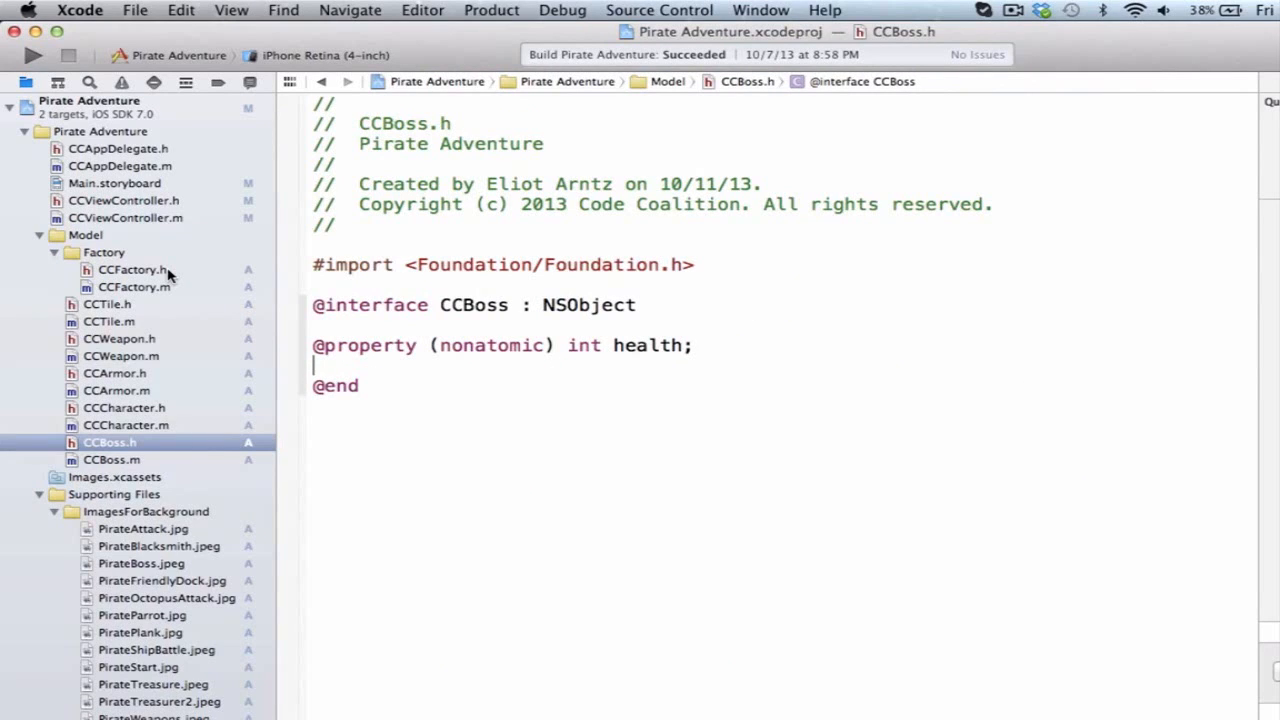
In CCFactory.h, import "CCBoss.h" and declare -(CCBoss *)boss; below the character method
click(132, 270)
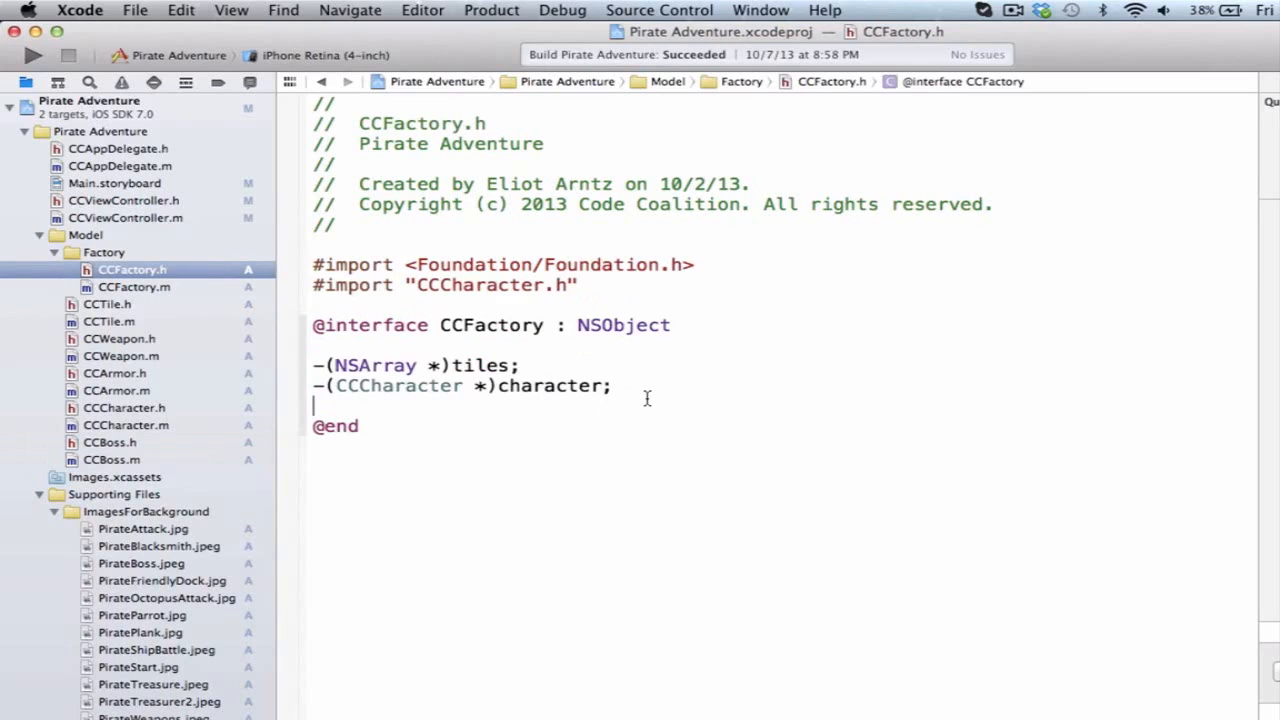
text(-()
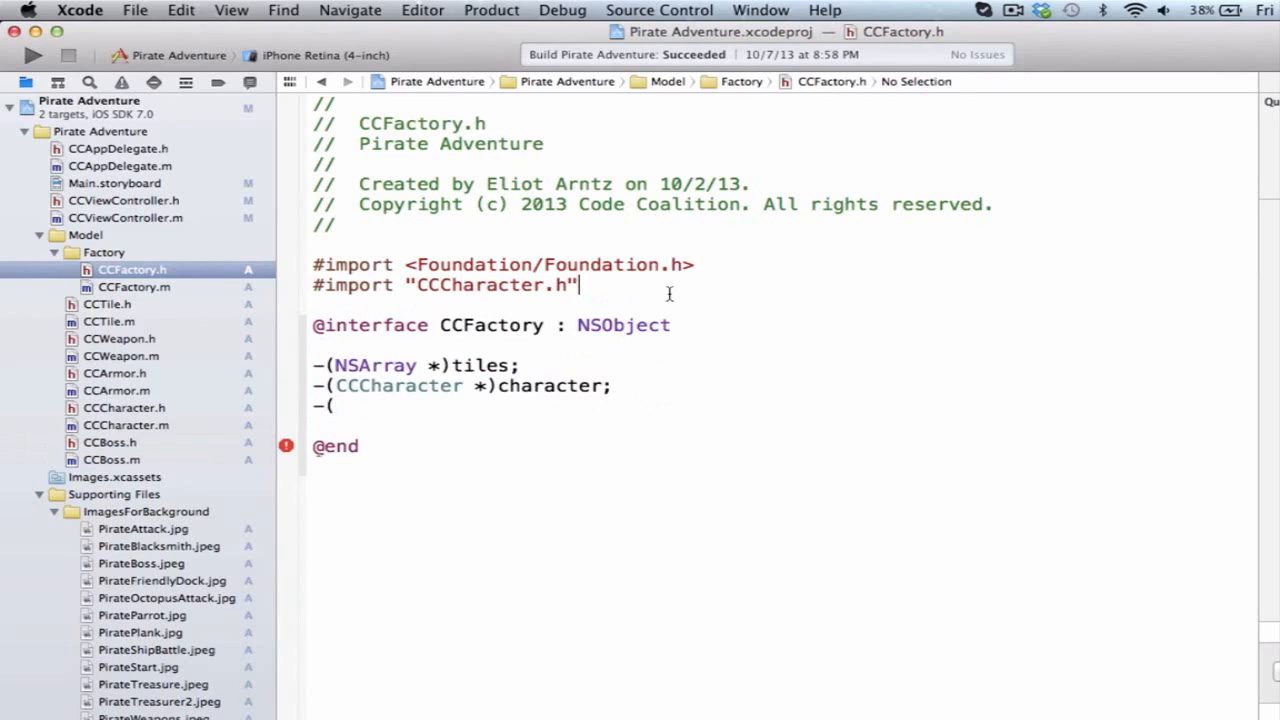
text(#import "C)
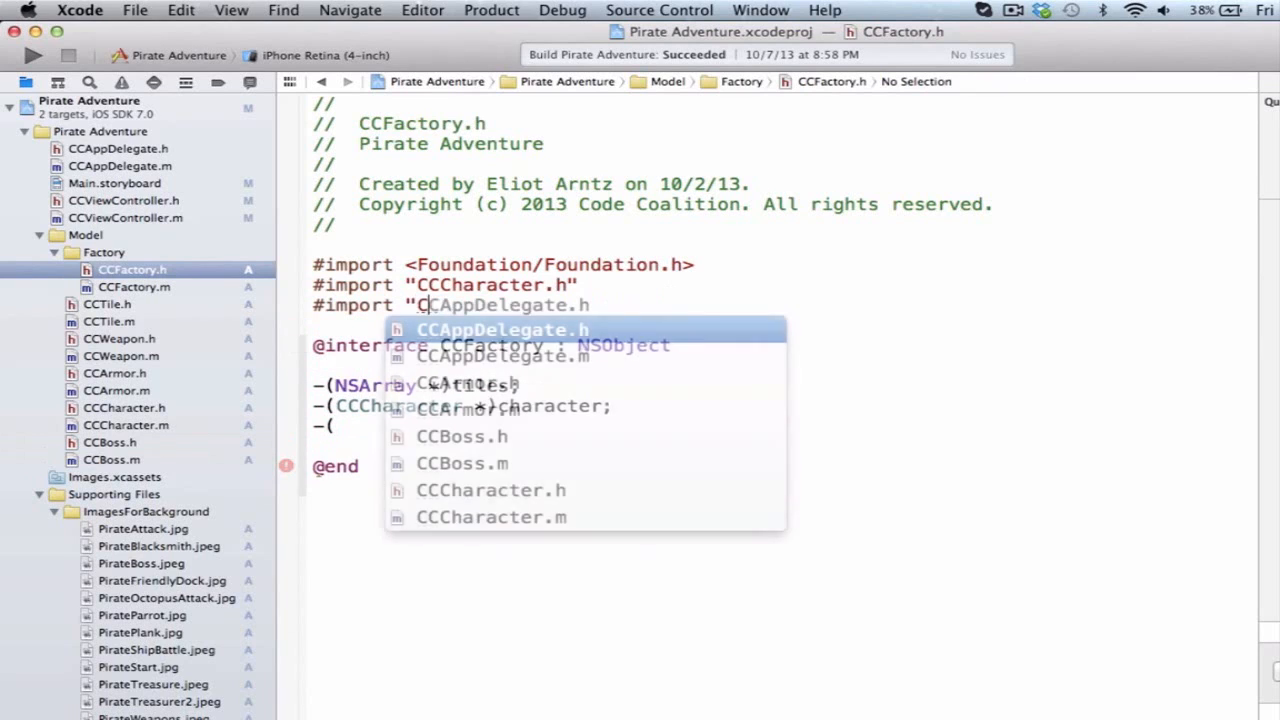
click(460, 436)
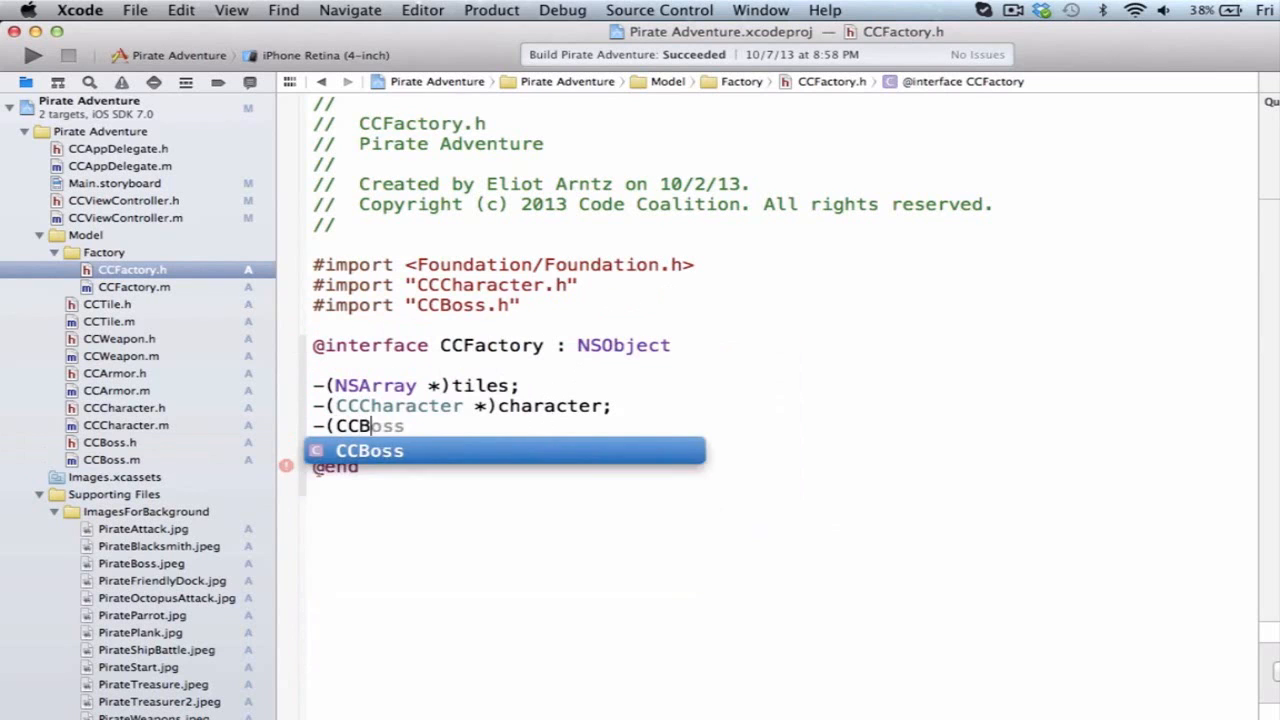
text(*)b)
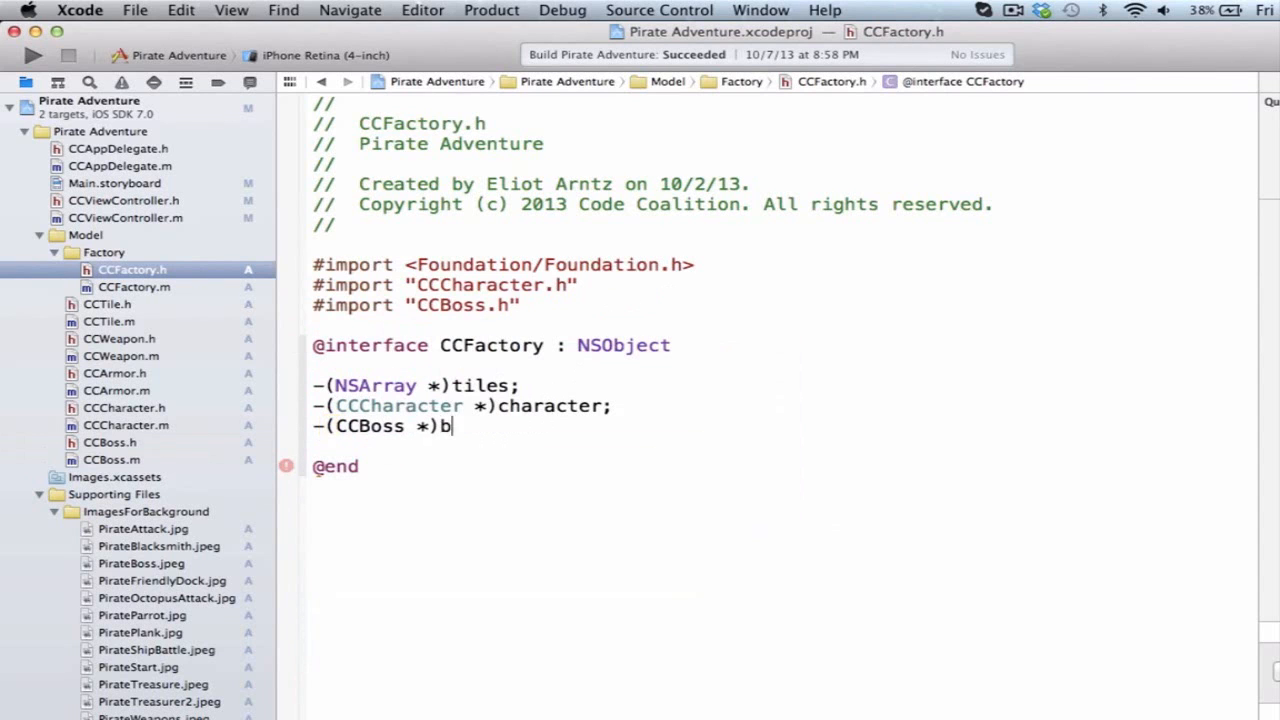
text(oss;)
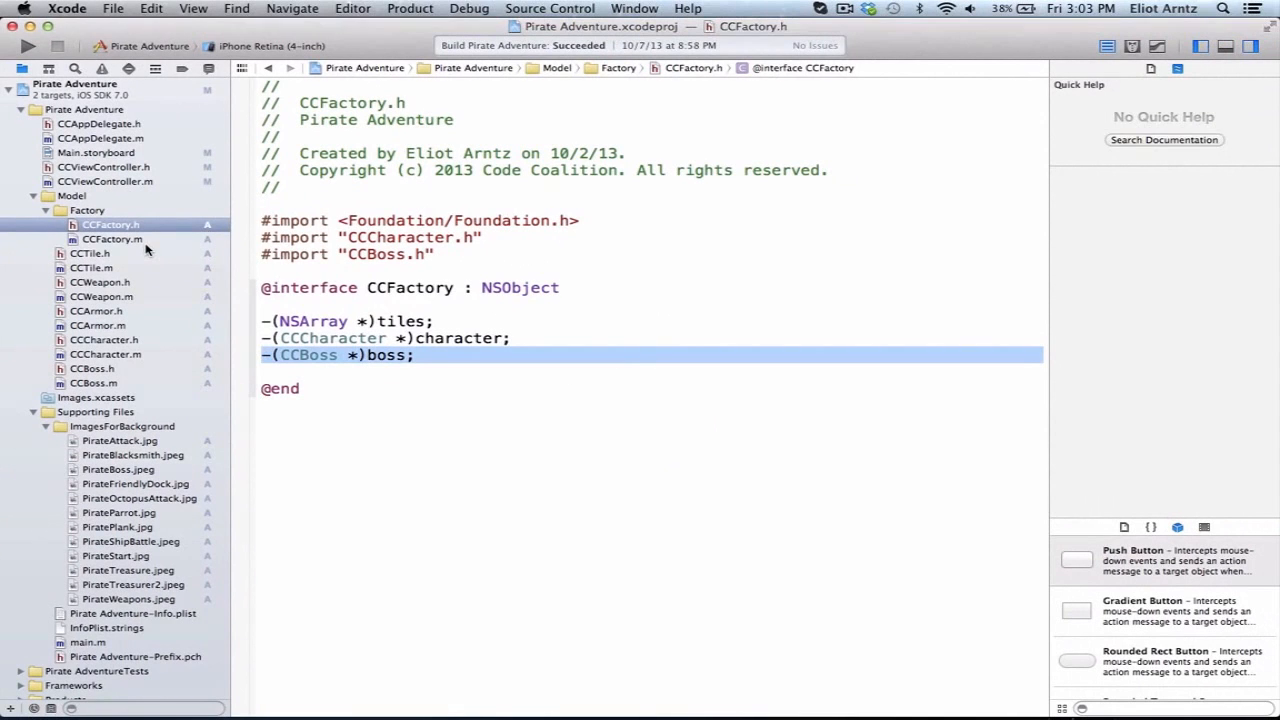
In CCFactory.m, implement boss as CCBoss *boss = [[CCBoss alloc] init]; boss.health = 65;
click(112, 240)
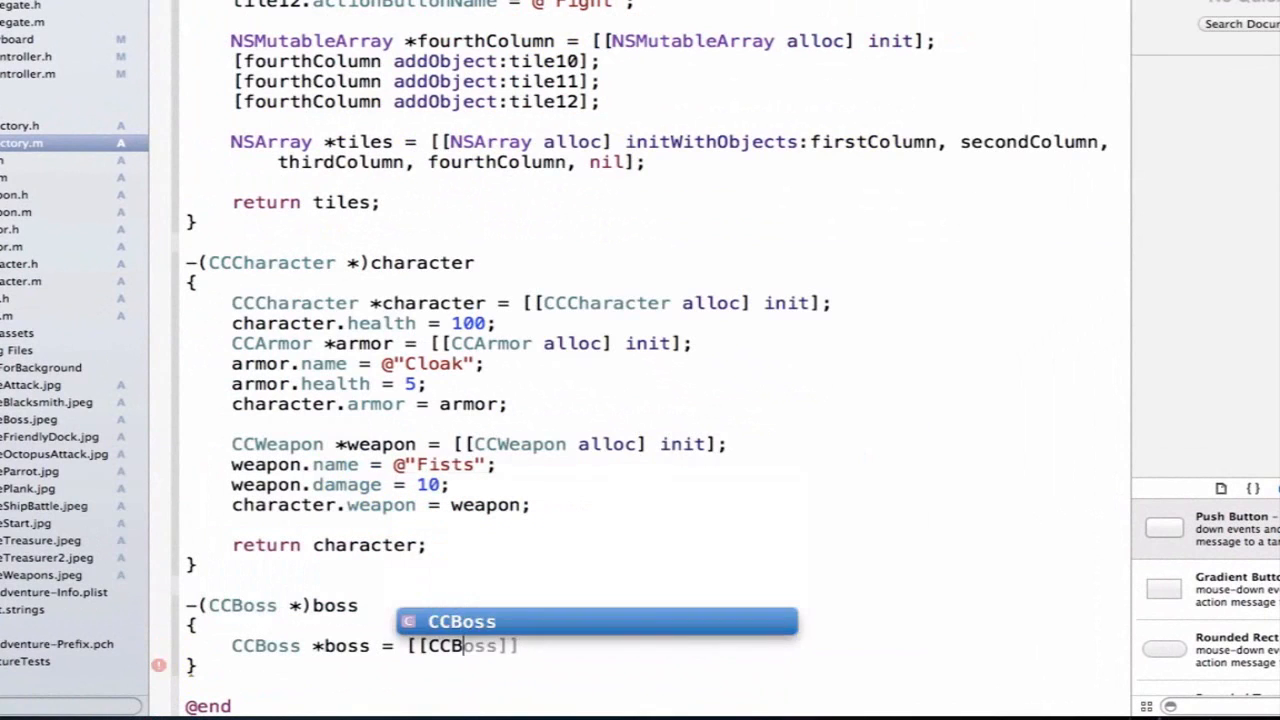
text(alloc)
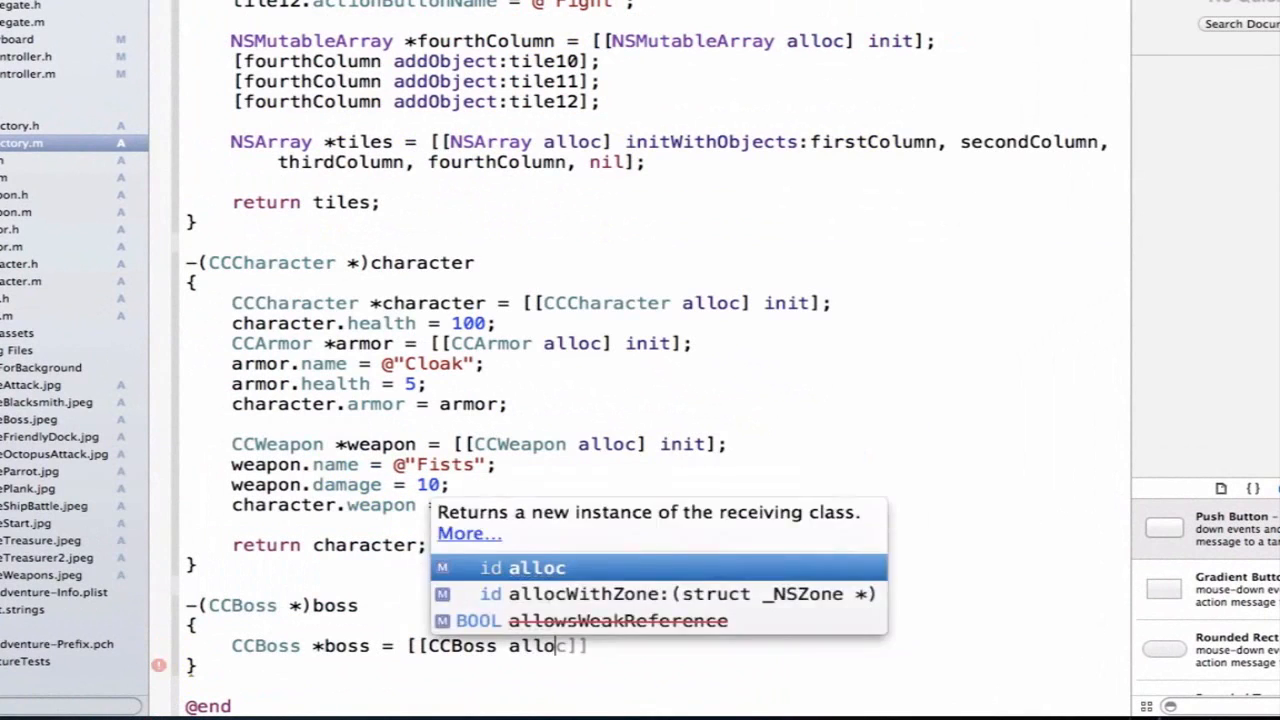
key(Return)
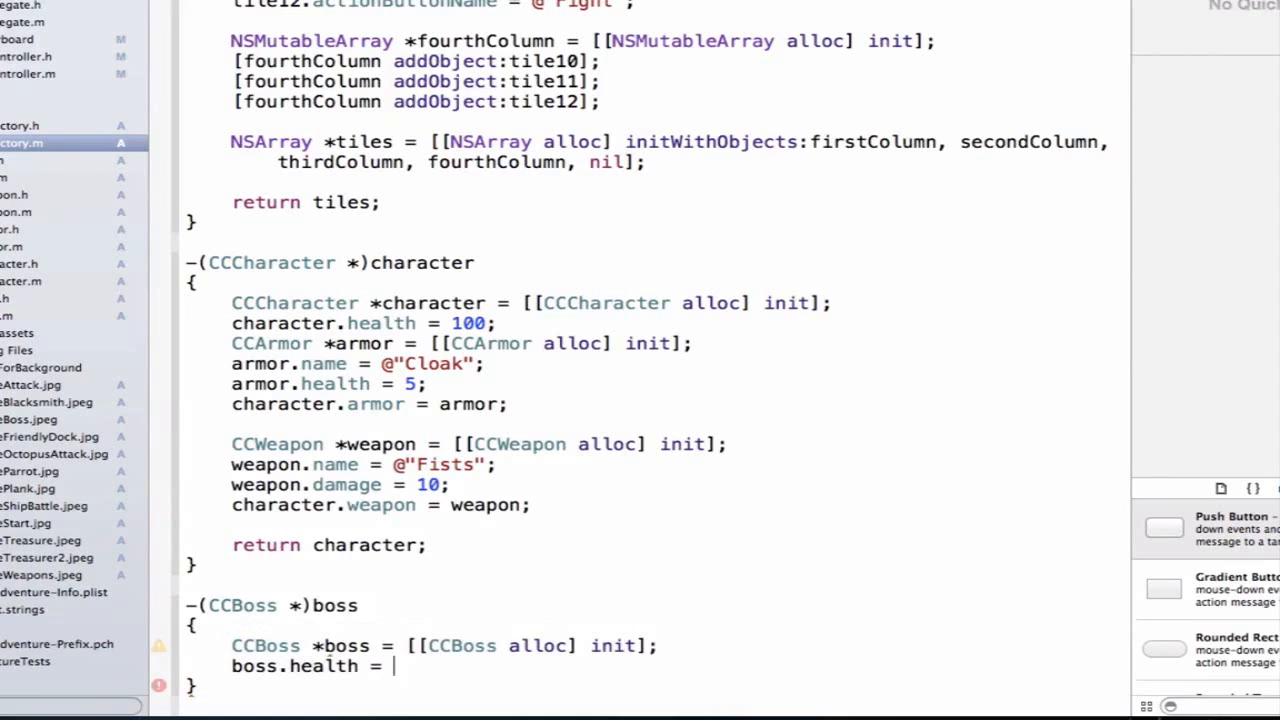
text(65;)
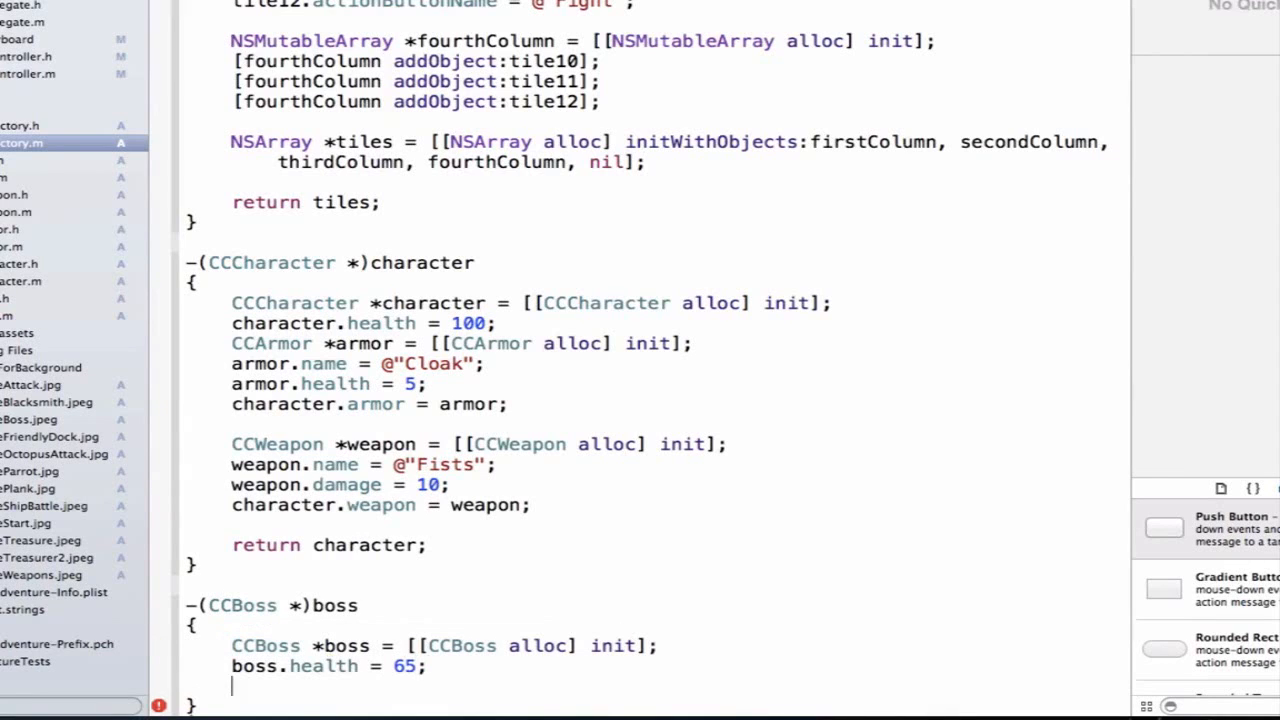
scroll(down, 3)
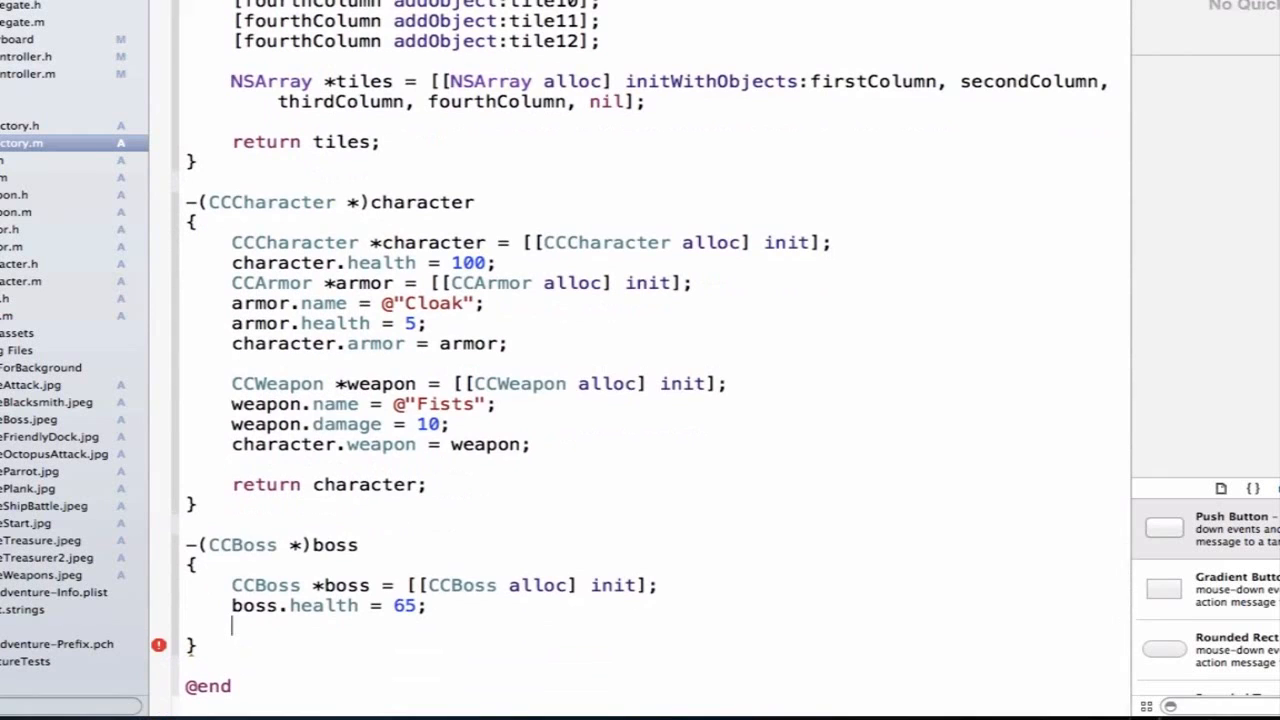